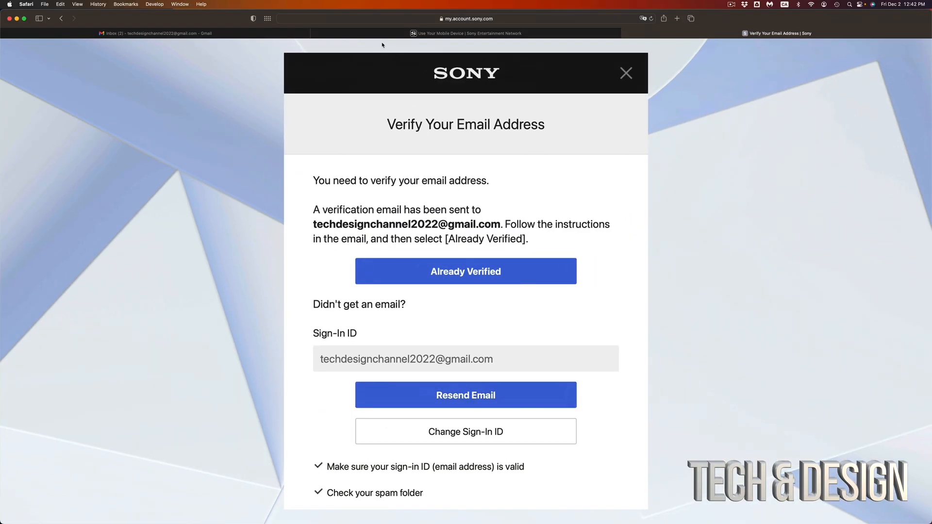
Switch from the Sony account page to the Gmail inbox.
{"action": "left_click", "coordinate": [155, 33]}
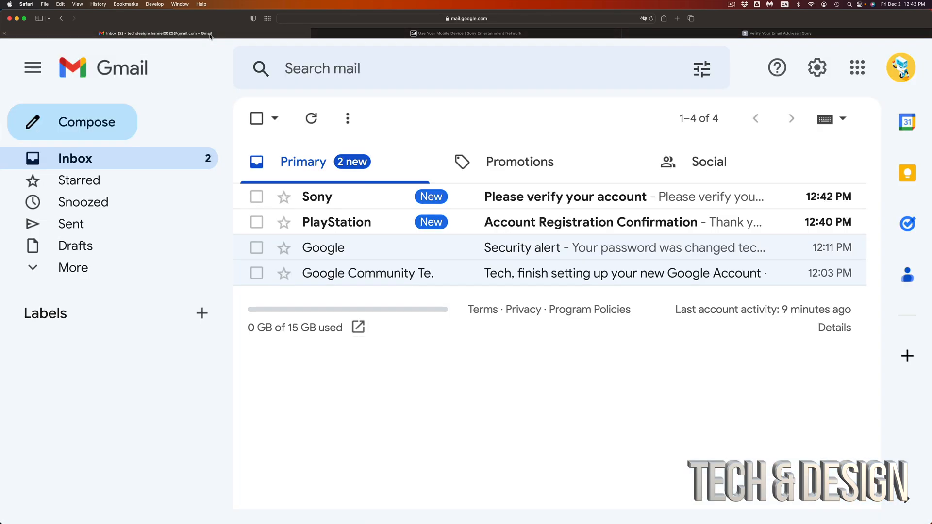
{"action": "mouse_move", "coordinate": [632, 206]}
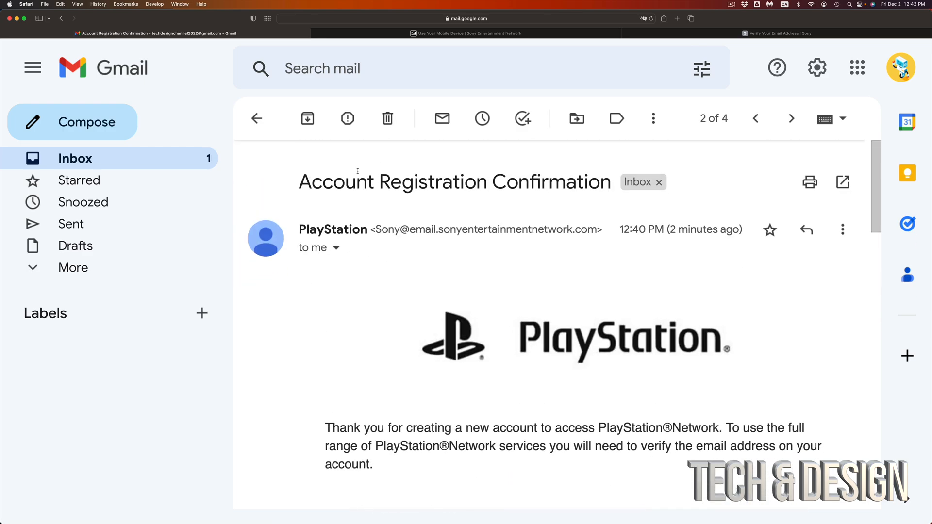
Verify the account's email address via Verify Now in Sony's 'Please verify your account' email.
{"action": "left_click", "coordinate": [256, 118]}
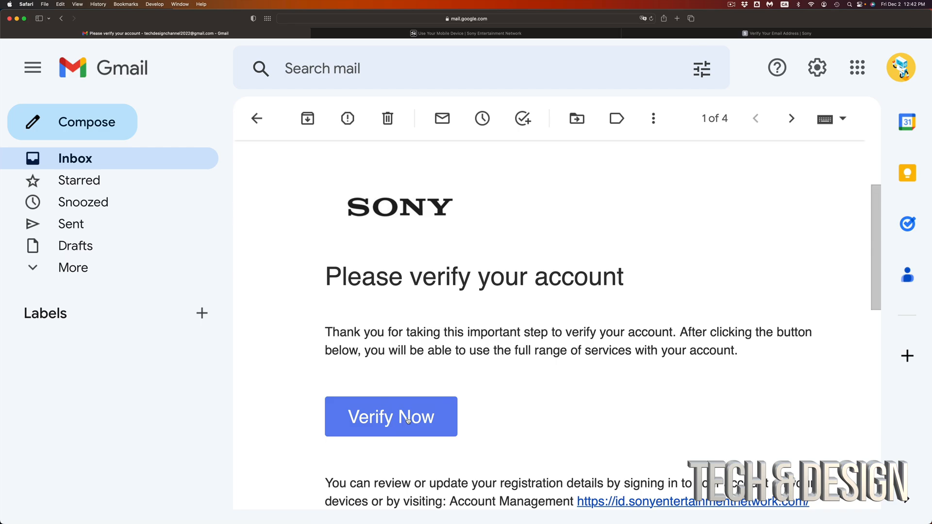
{"action": "scroll", "scroll_direction": "down", "scroll_amount": 3}
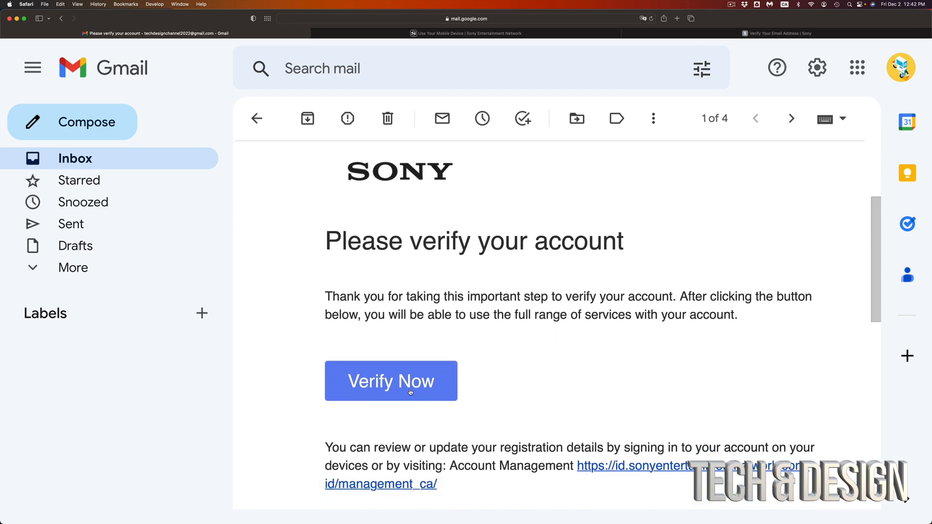
{"action": "left_click", "coordinate": [391, 381]}
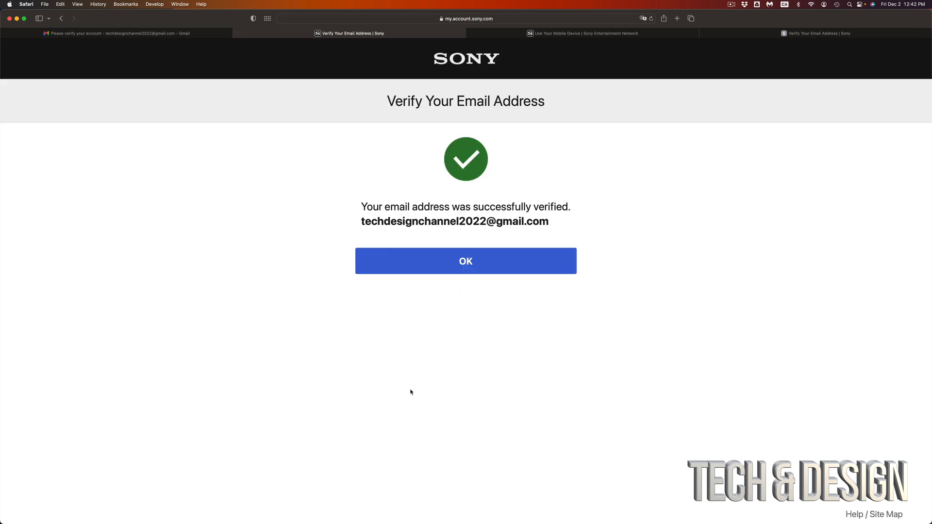
Acknowledge the 'email address successfully verified' confirmation and continue to playstation.com.
{"action": "left_click", "coordinate": [465, 261]}
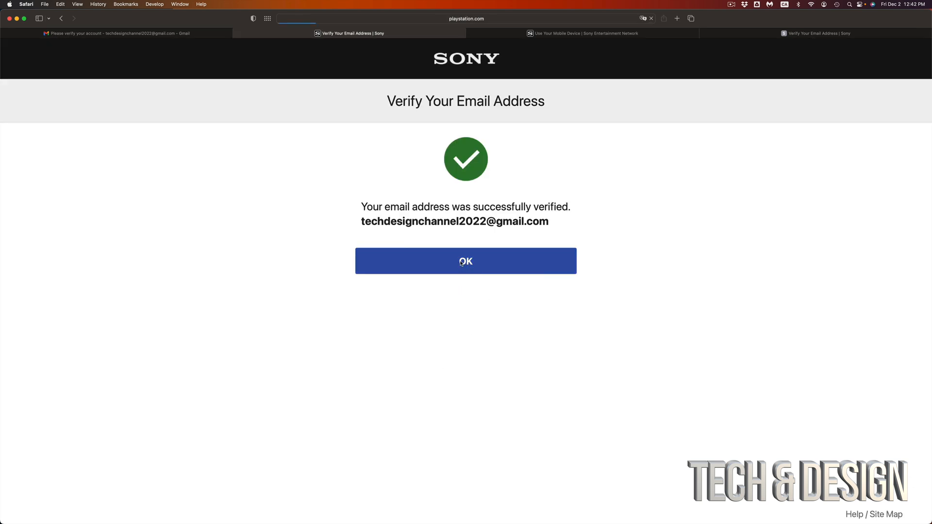
{"action": "left_click", "coordinate": [465, 262]}
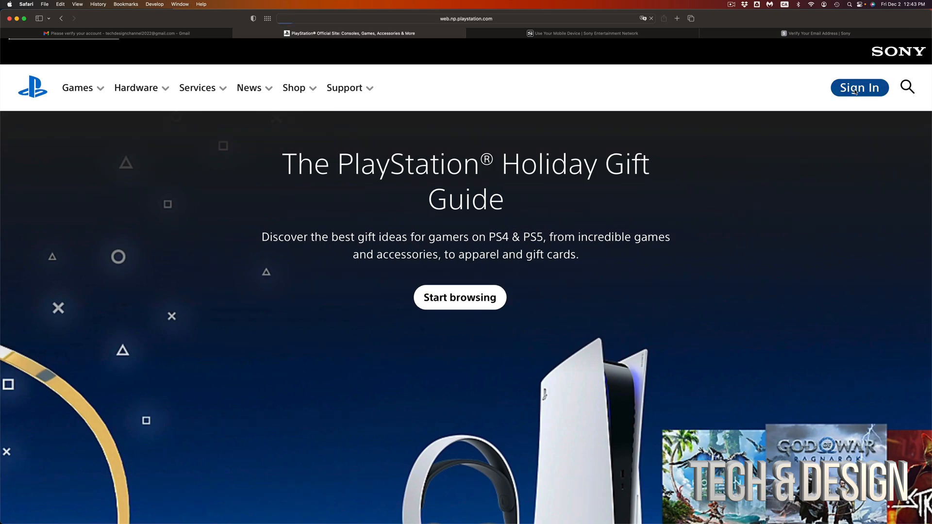
Sign in to the verified account and go to Account Settings from the avatar menu.
{"action": "scroll", "scroll_direction": "down", "scroll_amount": 3}
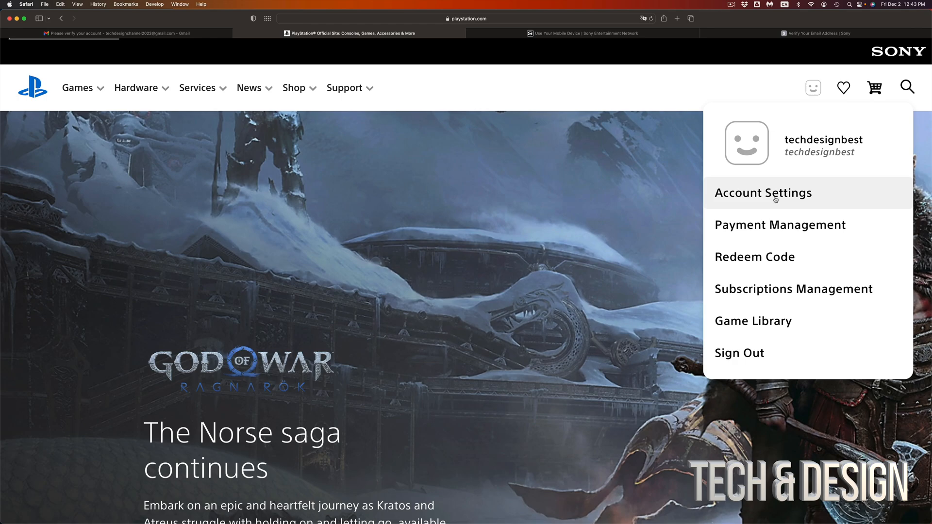
{"action": "mouse_move", "coordinate": [523, 264]}
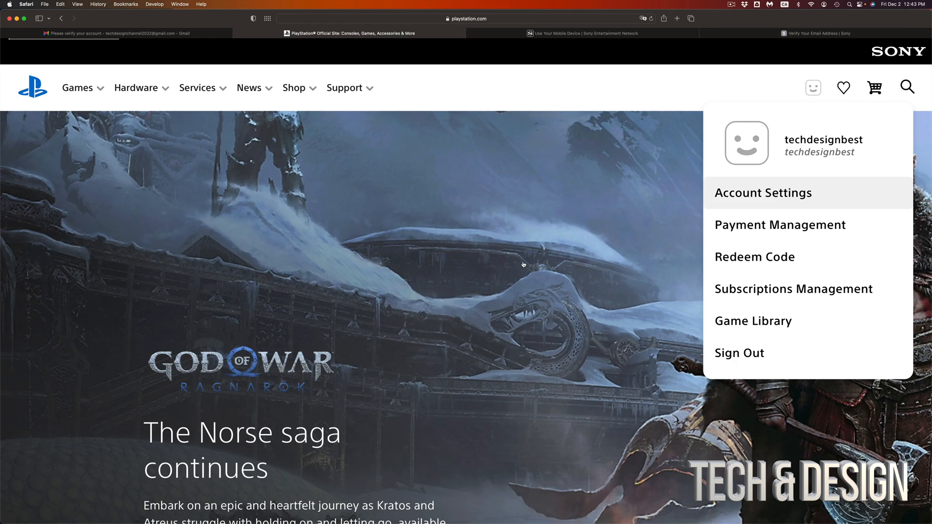
{"action": "left_click", "coordinate": [763, 192]}
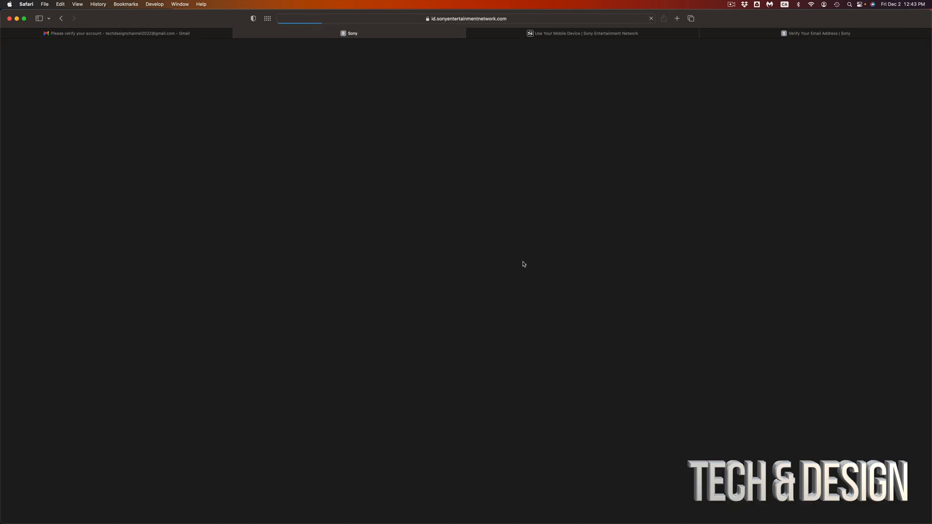